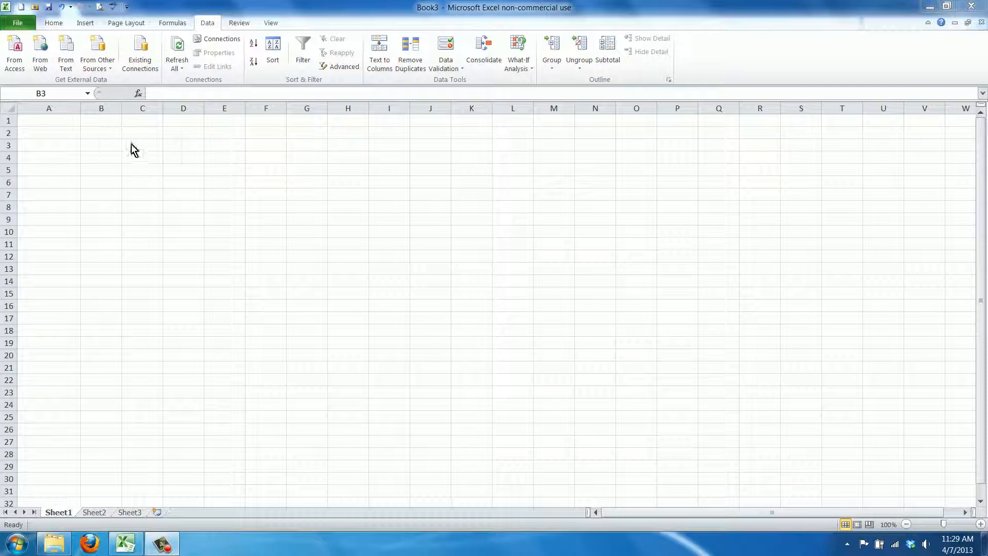
Step: Enter 'loan value' with 200000 and 'interest' with 4% in B3:C4
left_click(101, 145)
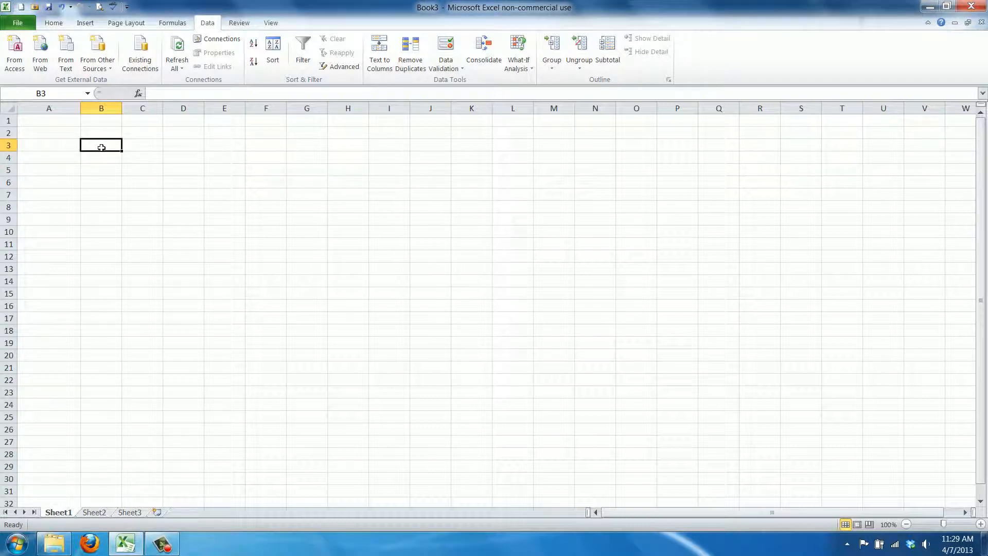
type("loan value")
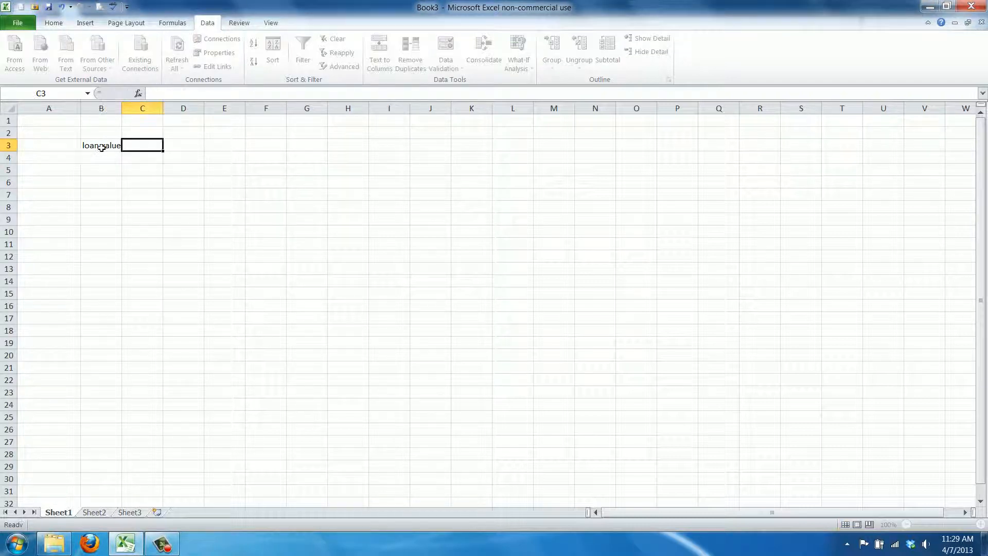
type("20000")
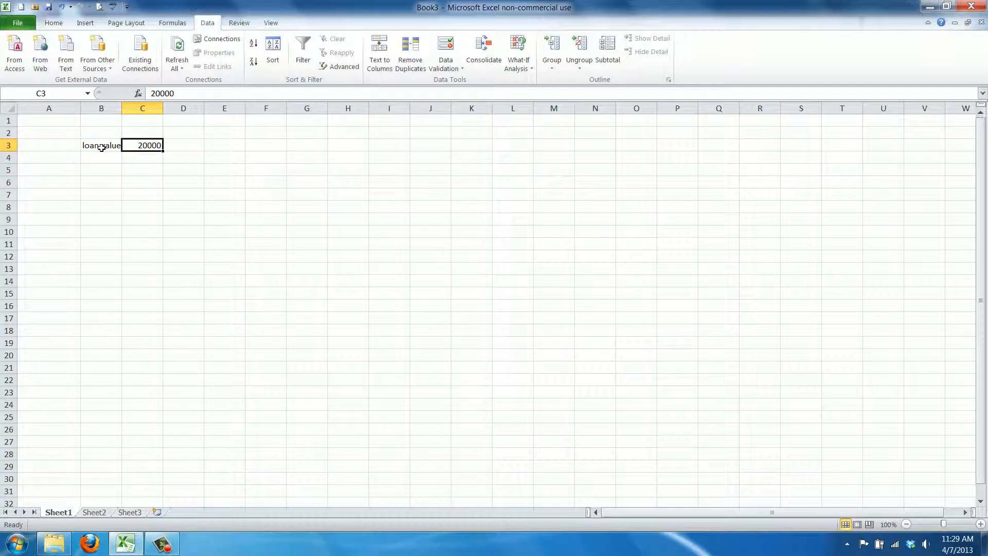
double_click(142, 145)
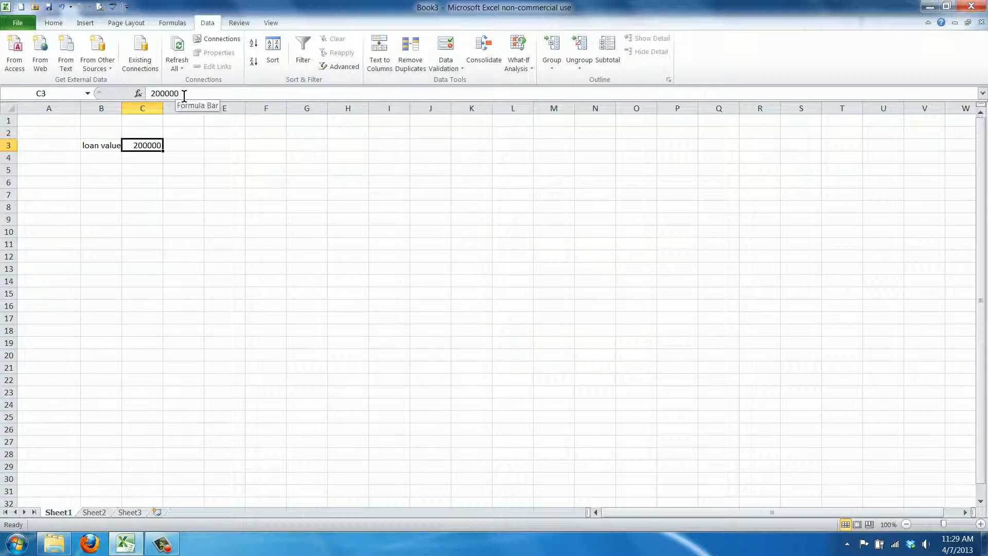
type("interest")
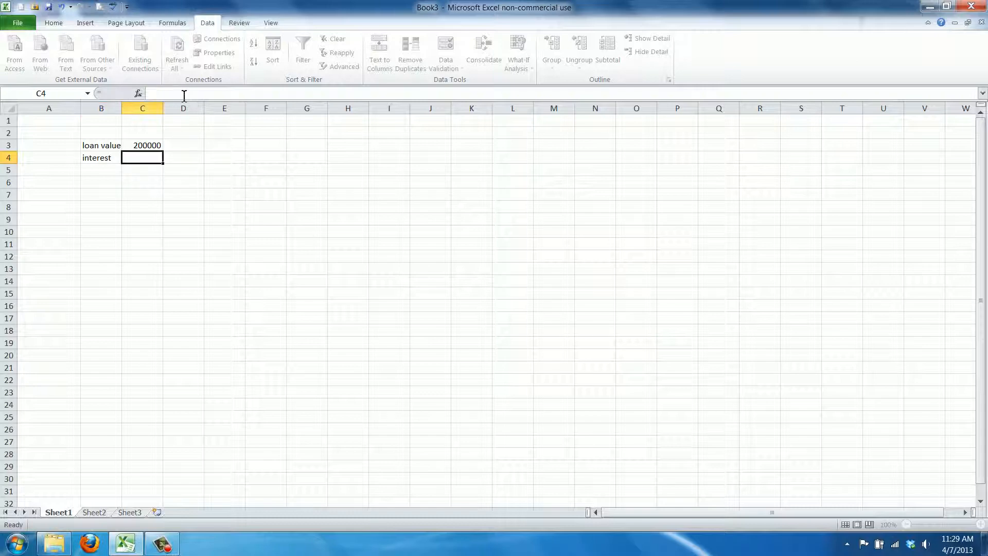
type("4%")
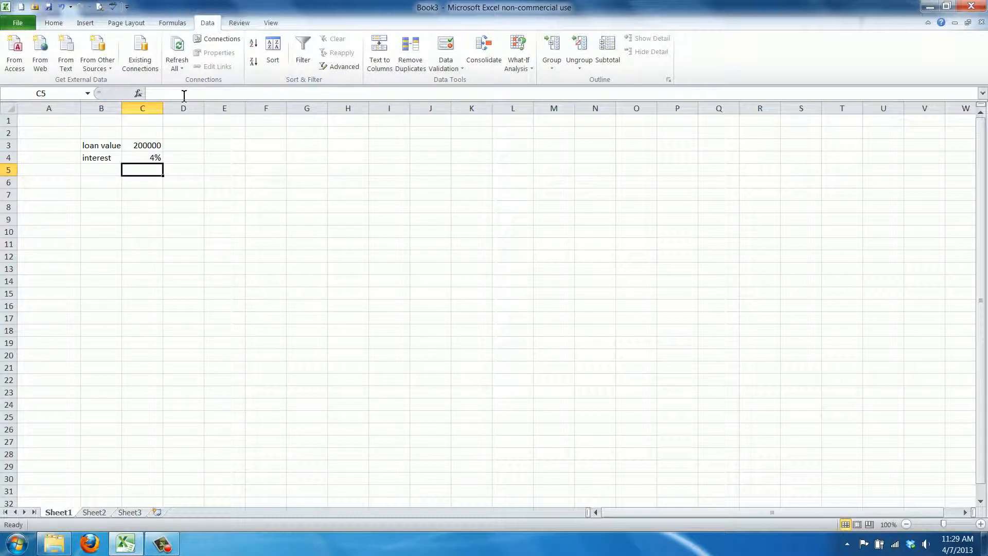
Step: Add the 'monthly payment' label in B5 and widen column B to fit it
left_click(101, 169)
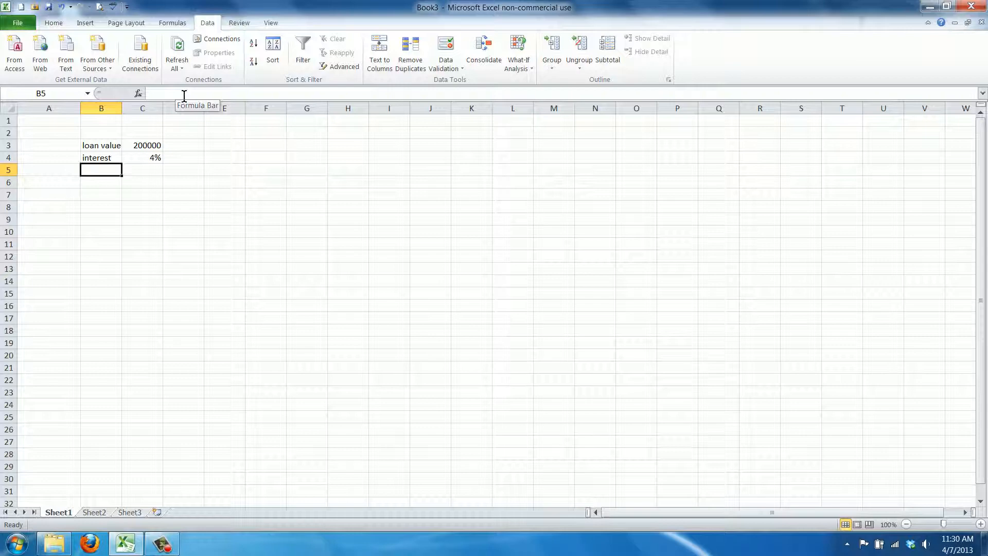
type("monthly payment")
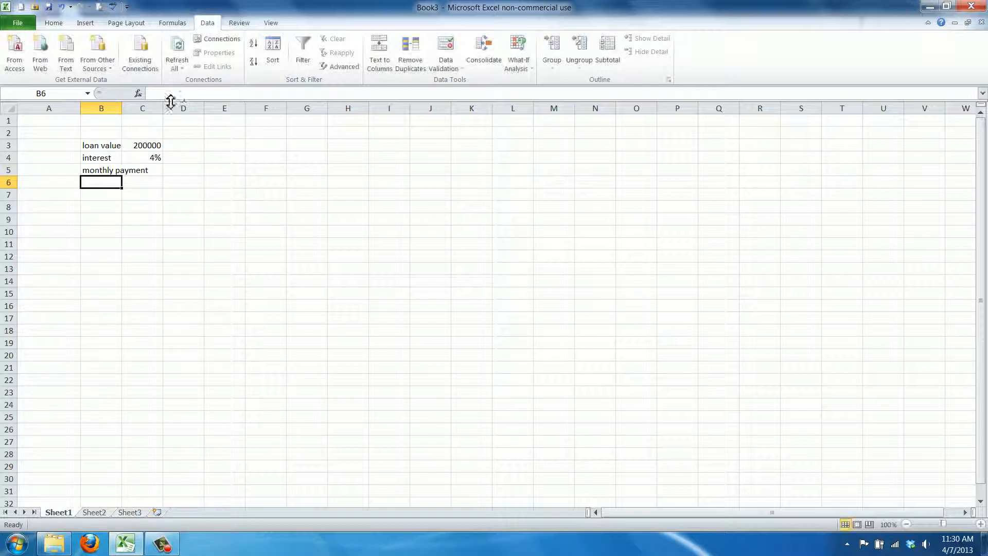
left_click_drag(124, 108, 157, 107)
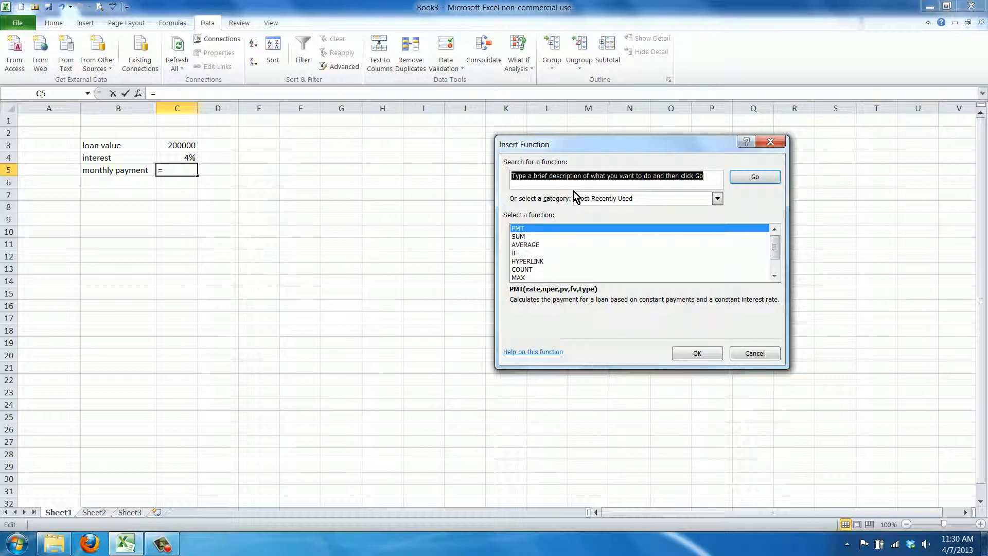
Step: Search Insert Function for 'pmt' and choose the PMT function for C5
type("pmt")
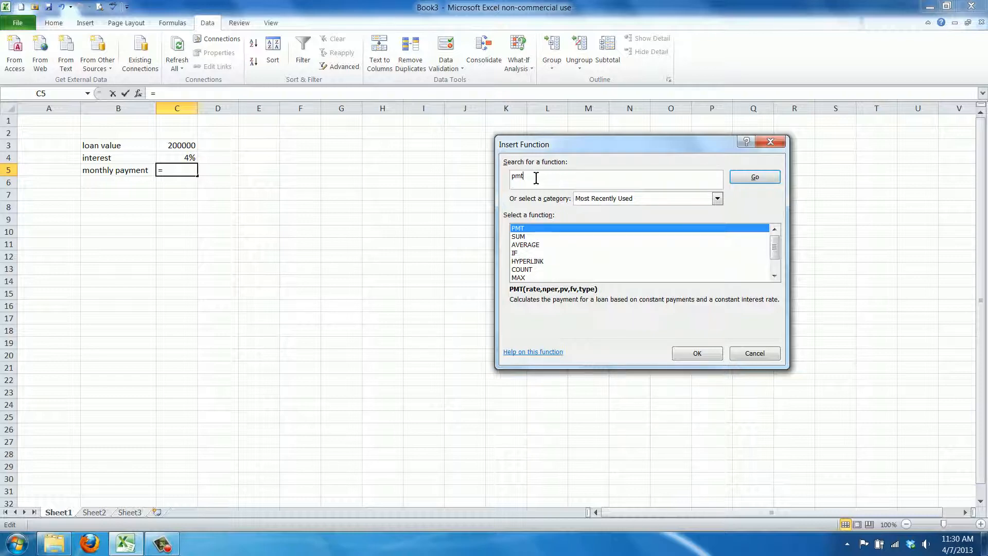
left_click(755, 177)
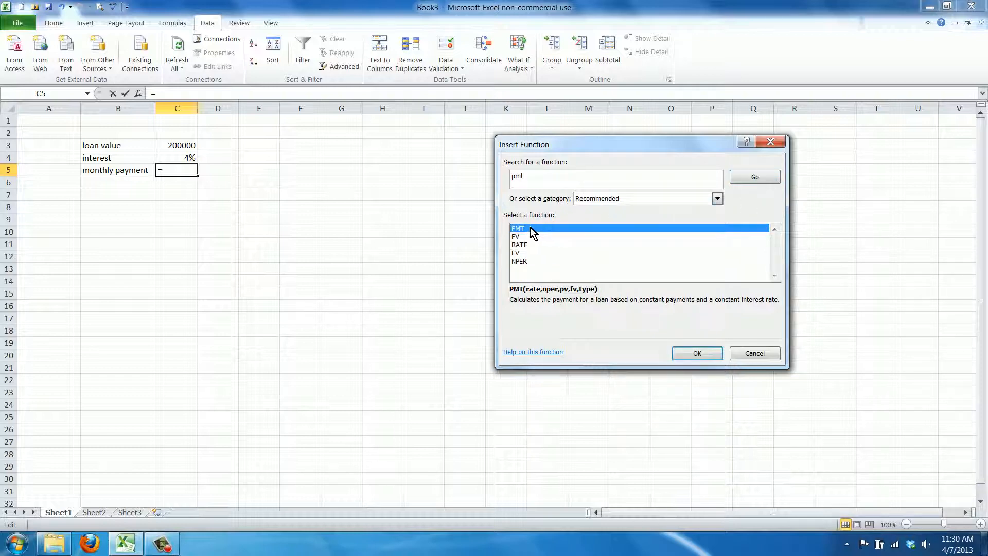
mouse_move(523, 217)
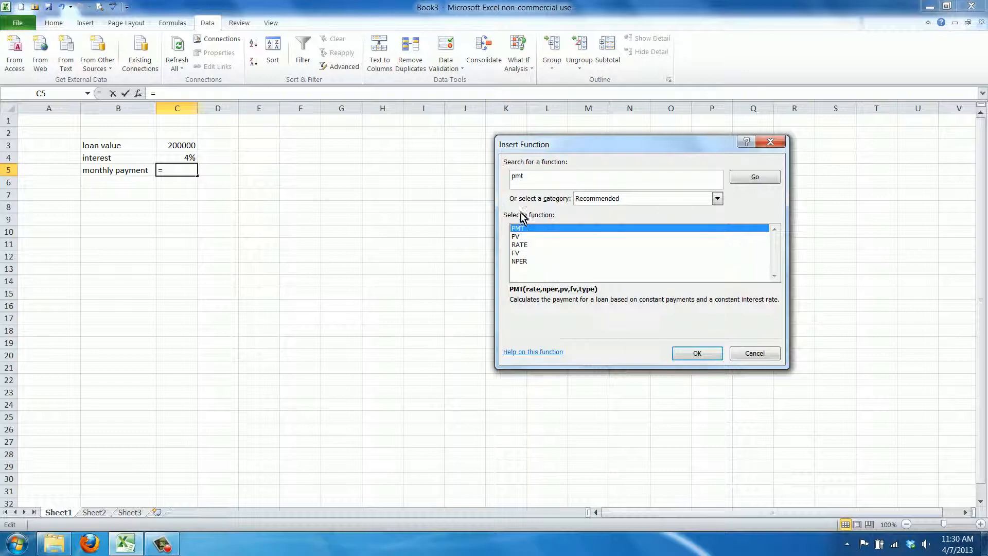
left_click(697, 353)
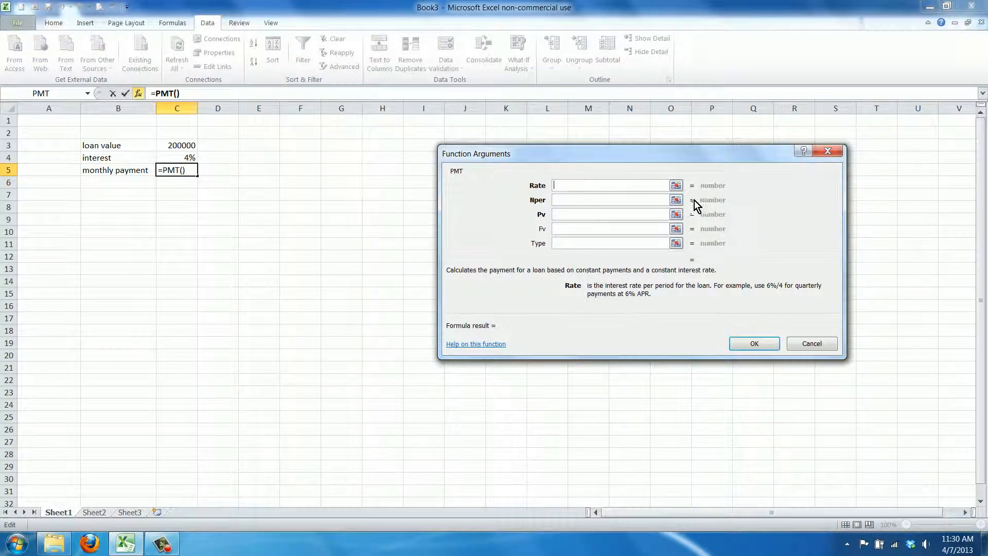
Step: Set PMT Rate to C4/12 and Nper to 360, replacing the invalid =30*12
left_click(176, 158)
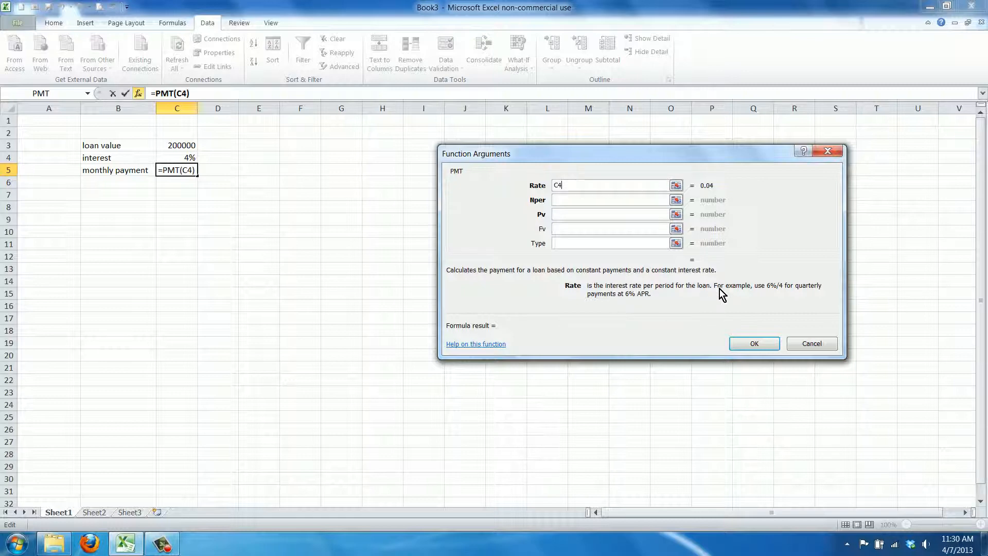
mouse_move(609, 297)
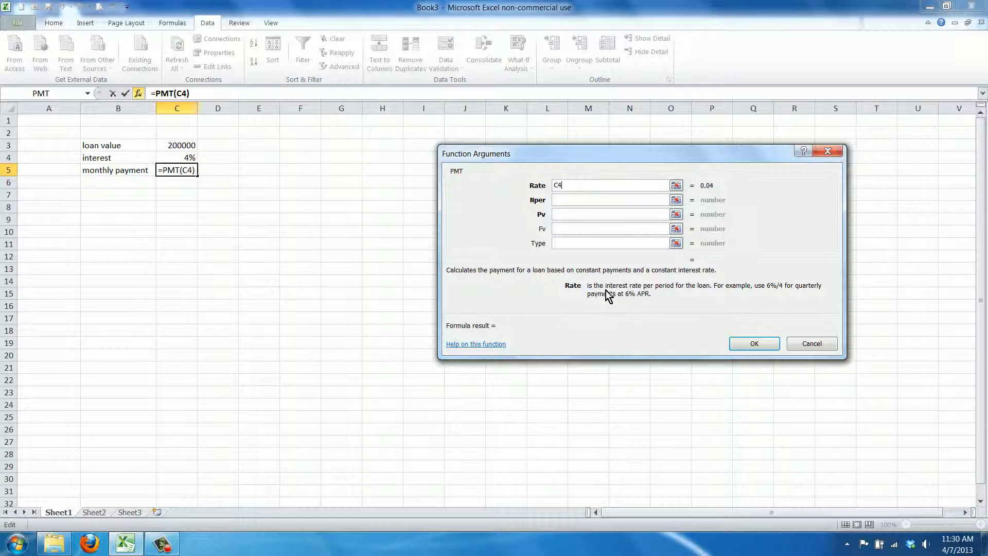
mouse_move(714, 295)
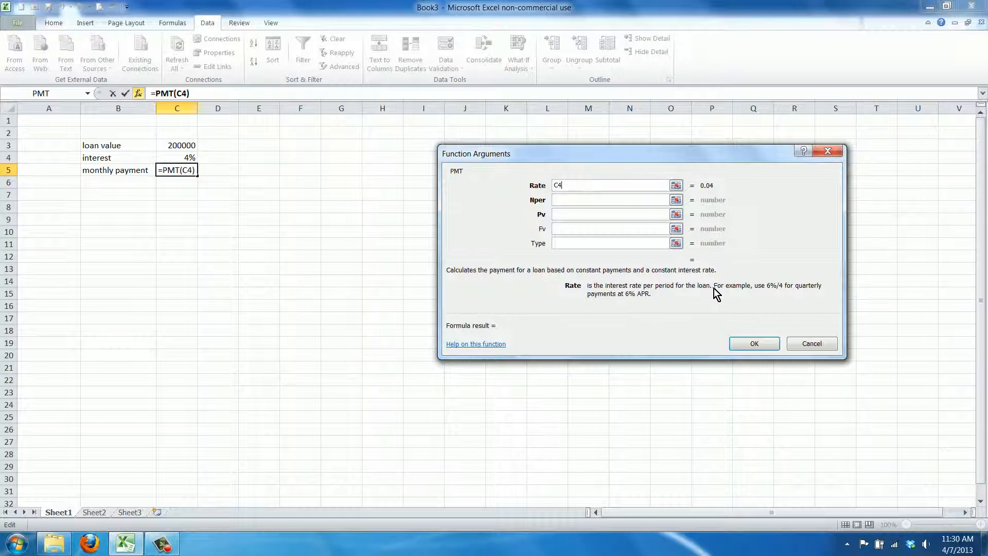
mouse_move(772, 295)
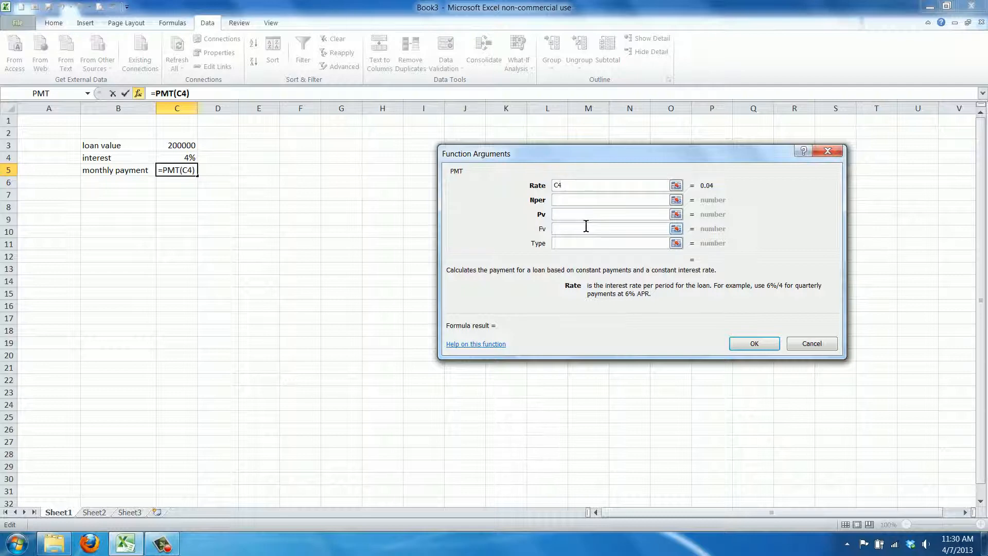
type("/12")
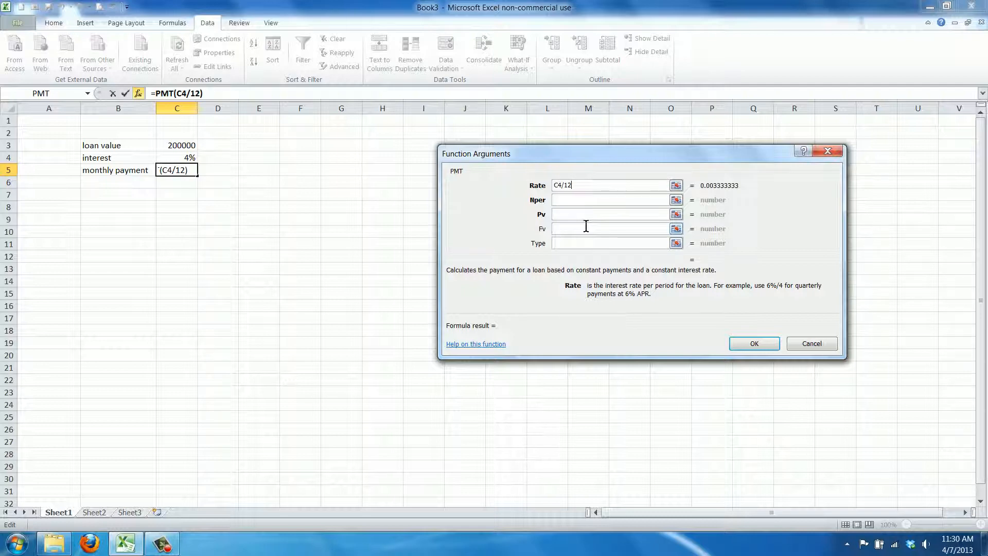
mouse_move(567, 200)
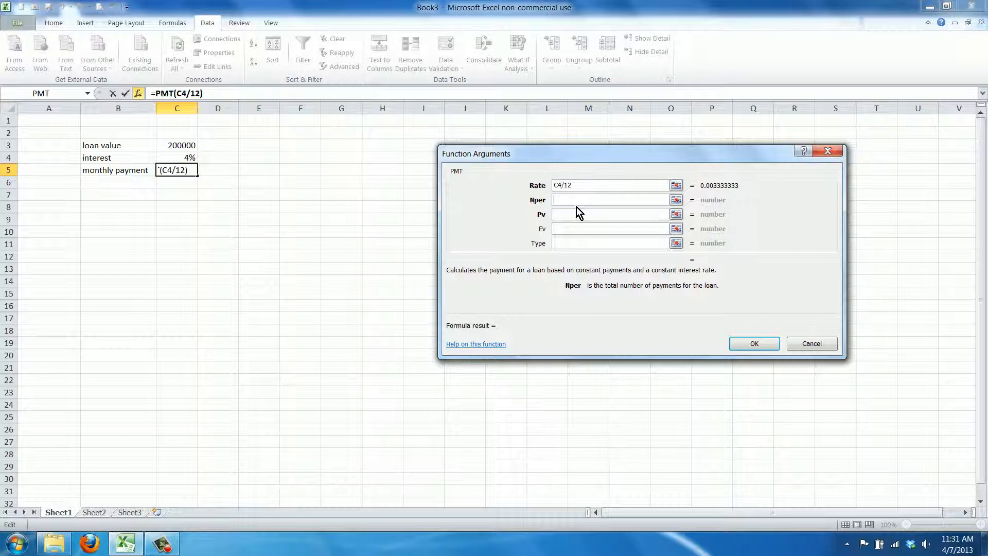
type("=30")
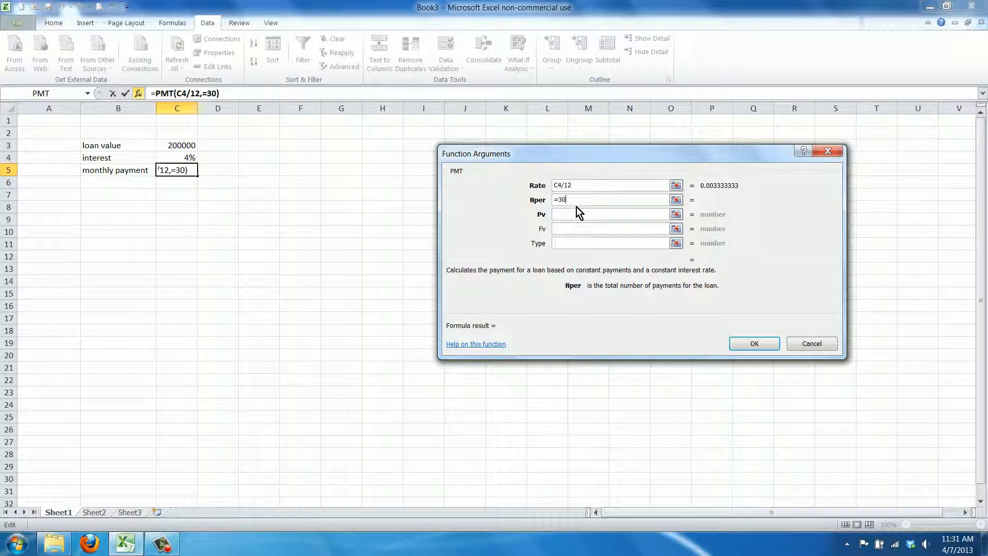
type("*12")
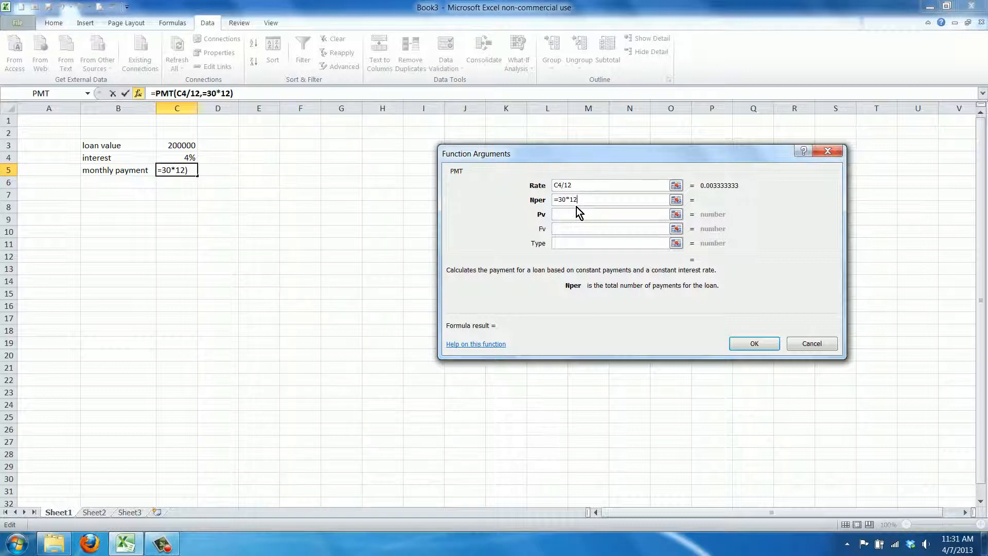
left_click(608, 214)
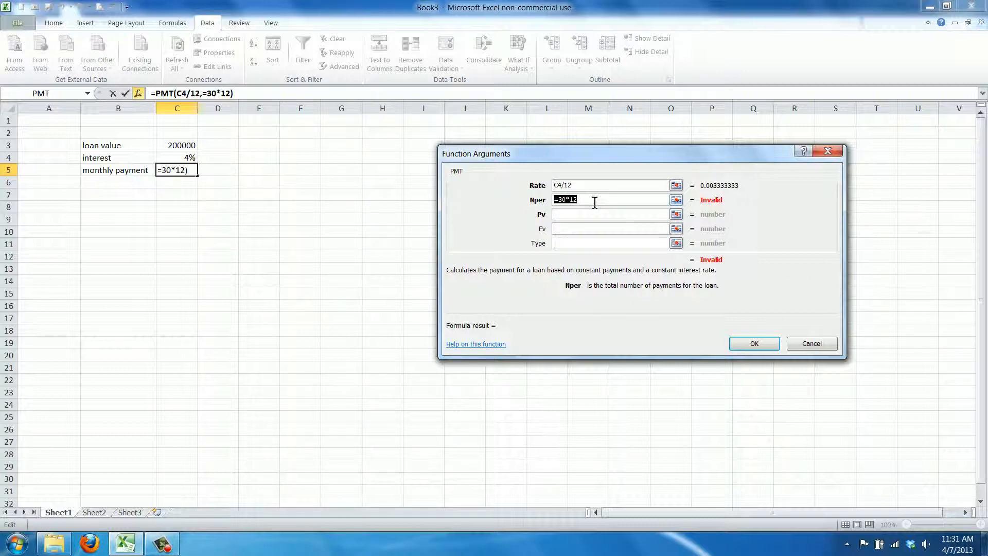
type("360")
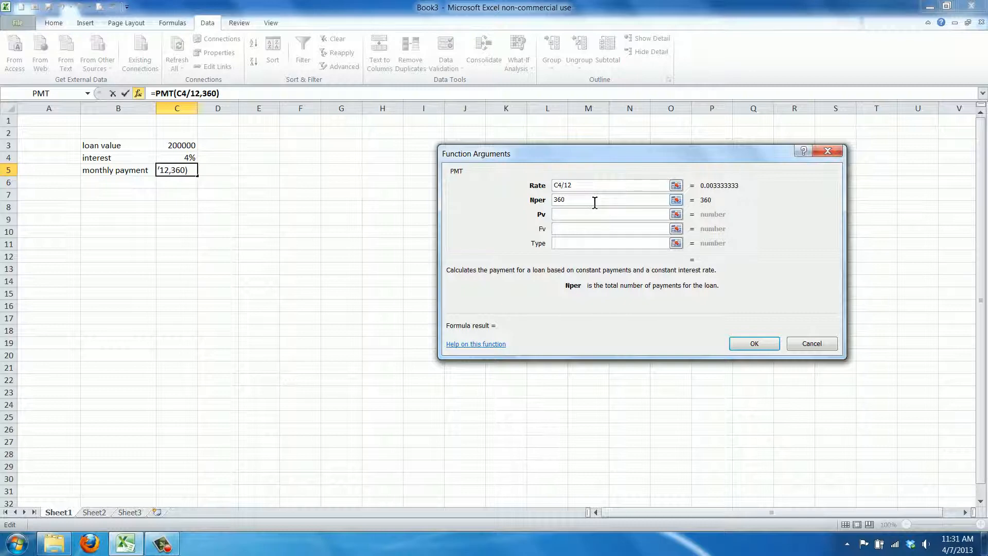
left_click(610, 214)
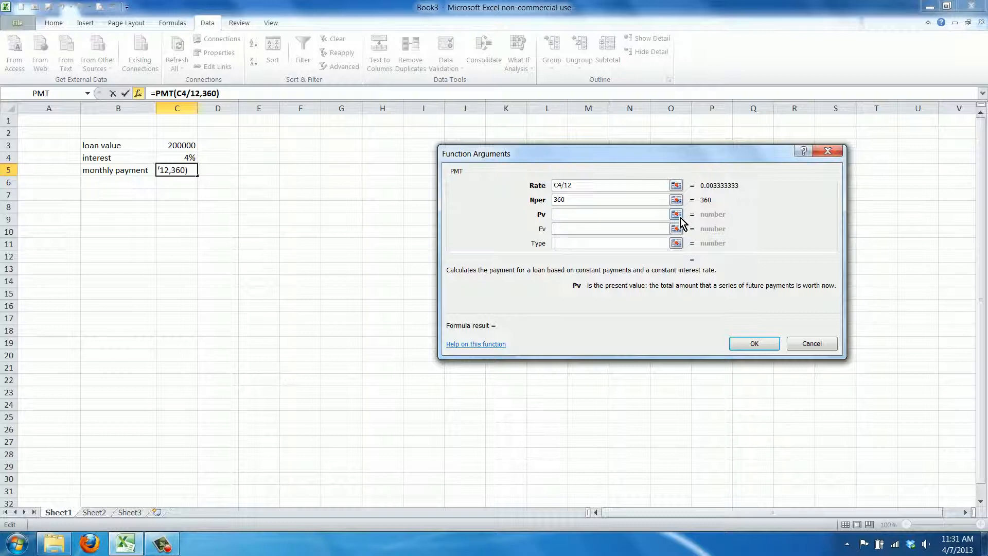
Step: Set PMT Pv to C3 and Type to 1, confirming the ($951.66) payment
left_click(677, 214)
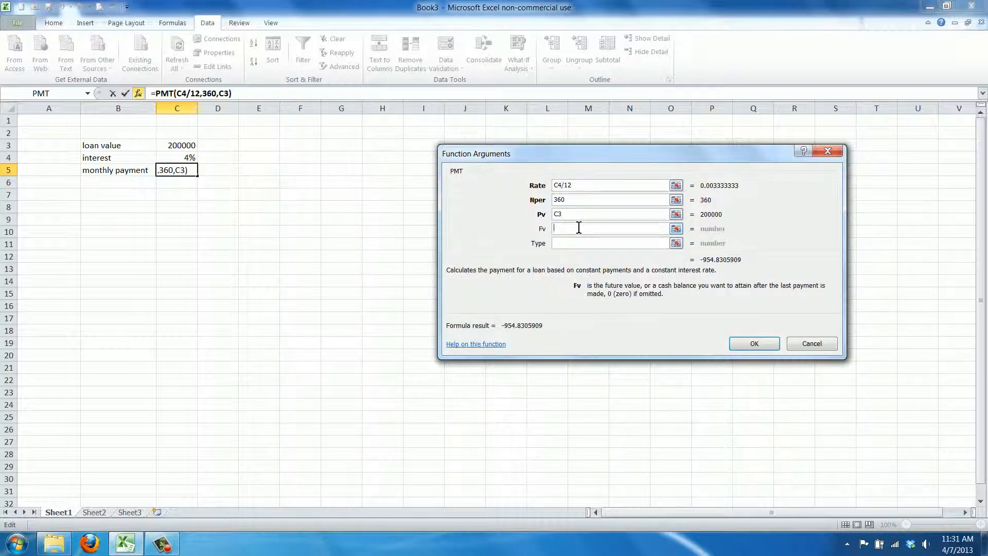
mouse_move(592, 291)
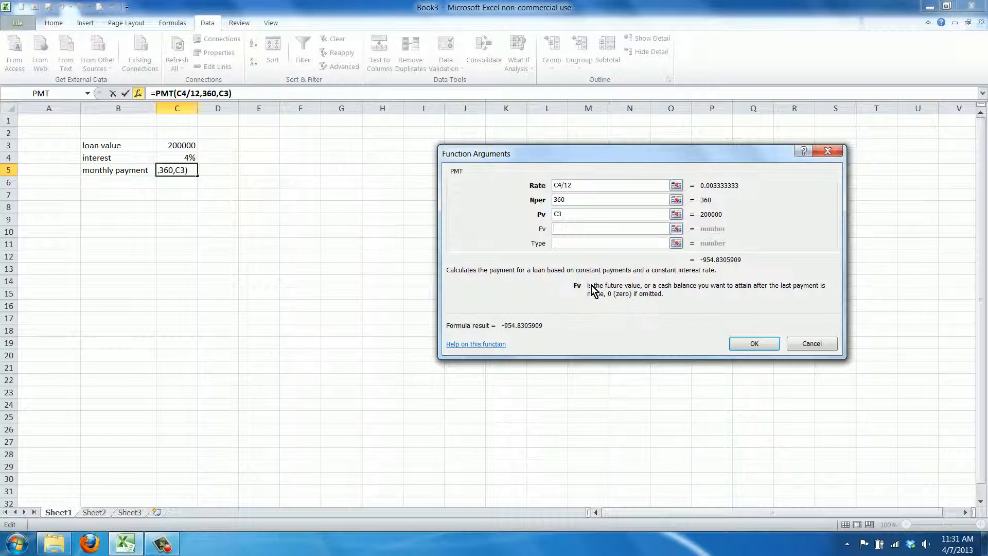
mouse_move(738, 300)
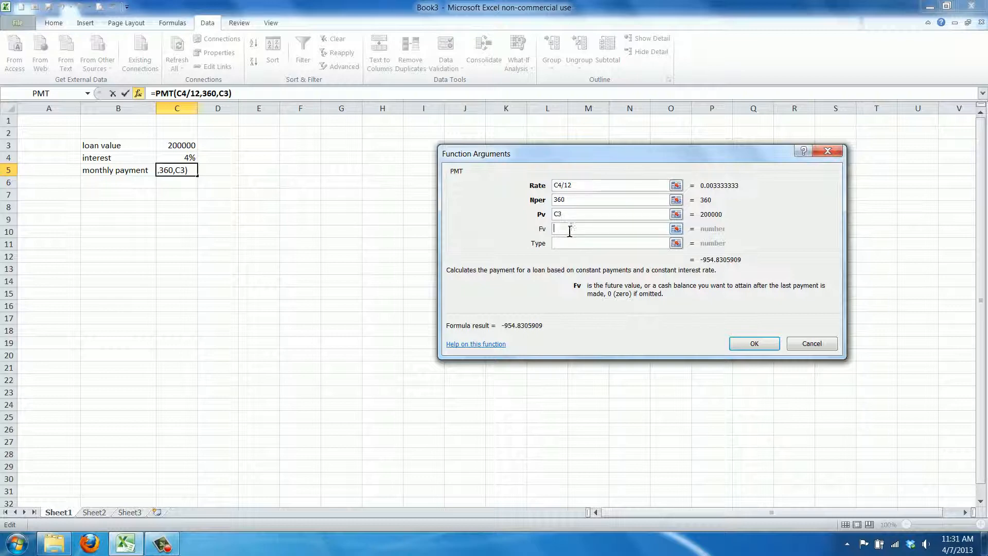
left_click(609, 244)
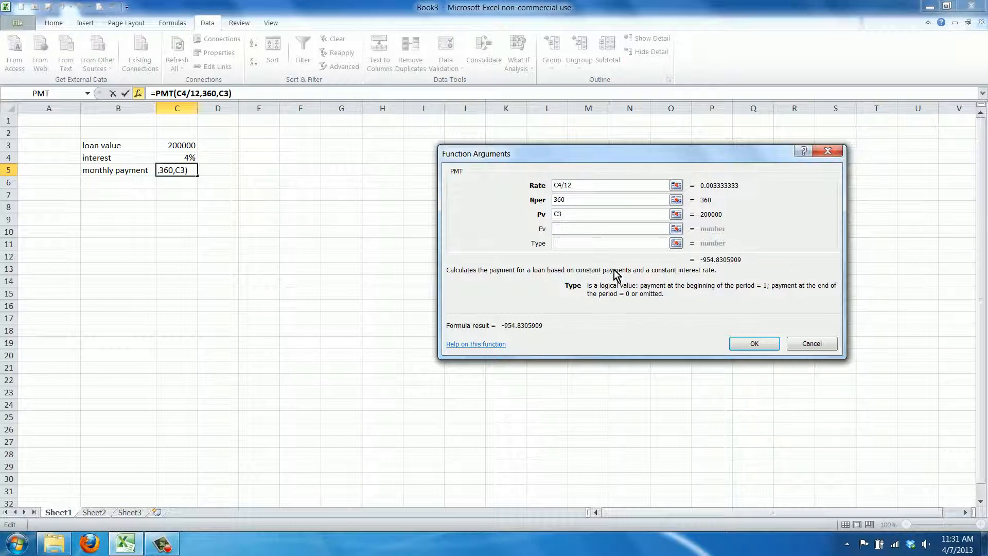
mouse_move(617, 309)
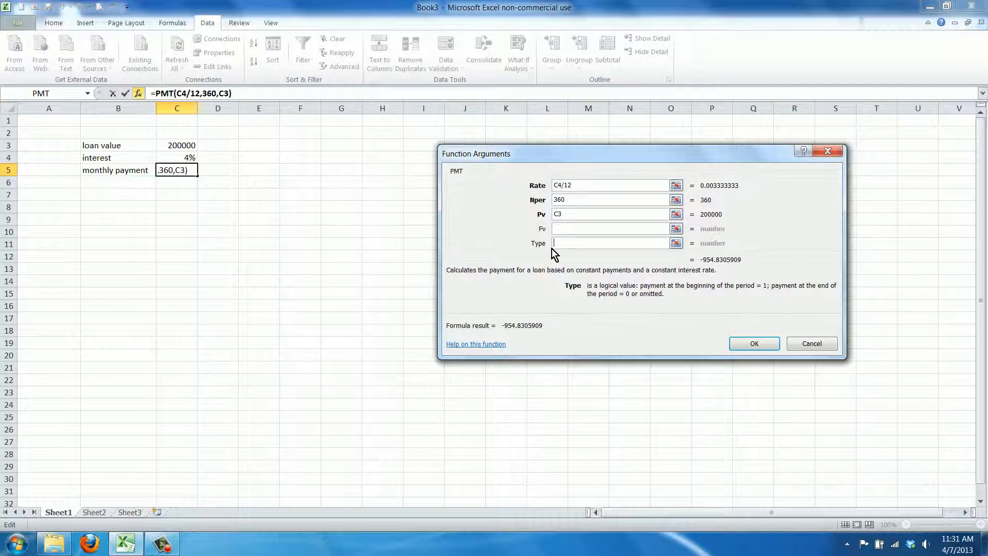
type("1")
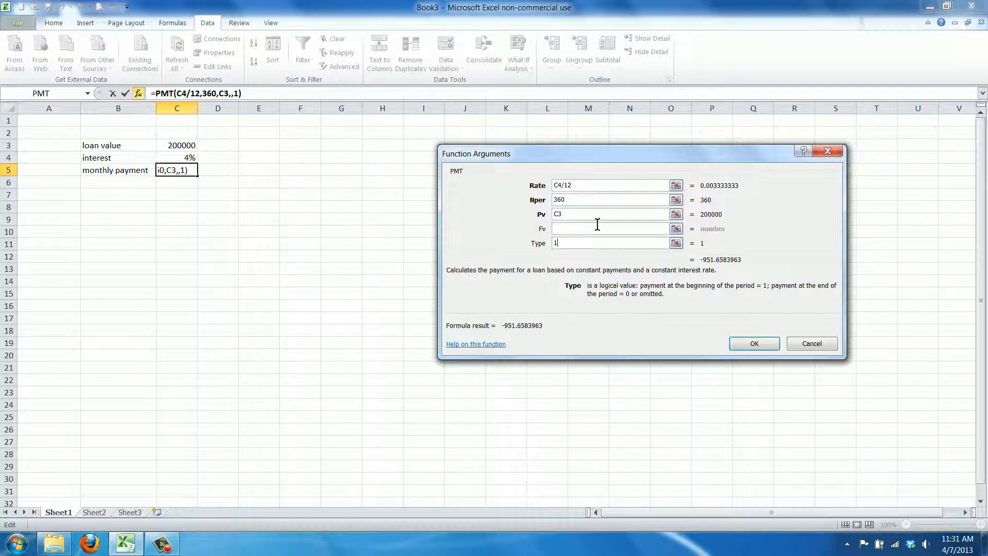
left_click(753, 343)
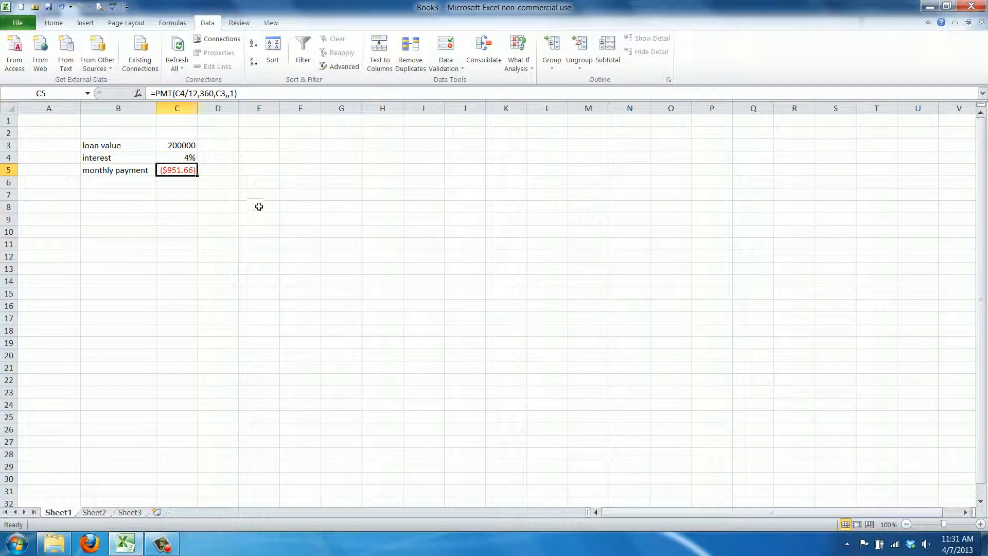
Step: Apply the Currency format to C3 so the loan shows $200,000.00
left_click(177, 146)
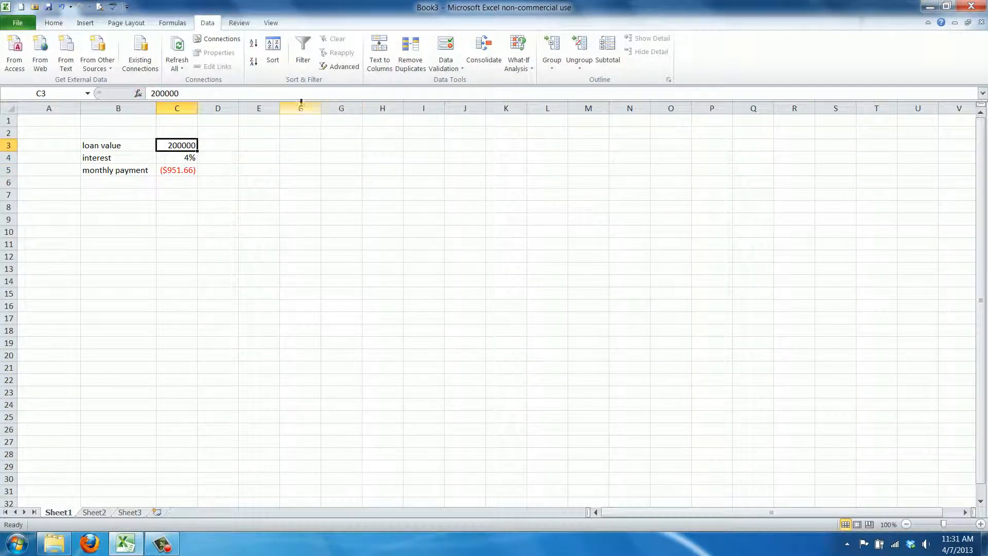
left_click(53, 23)
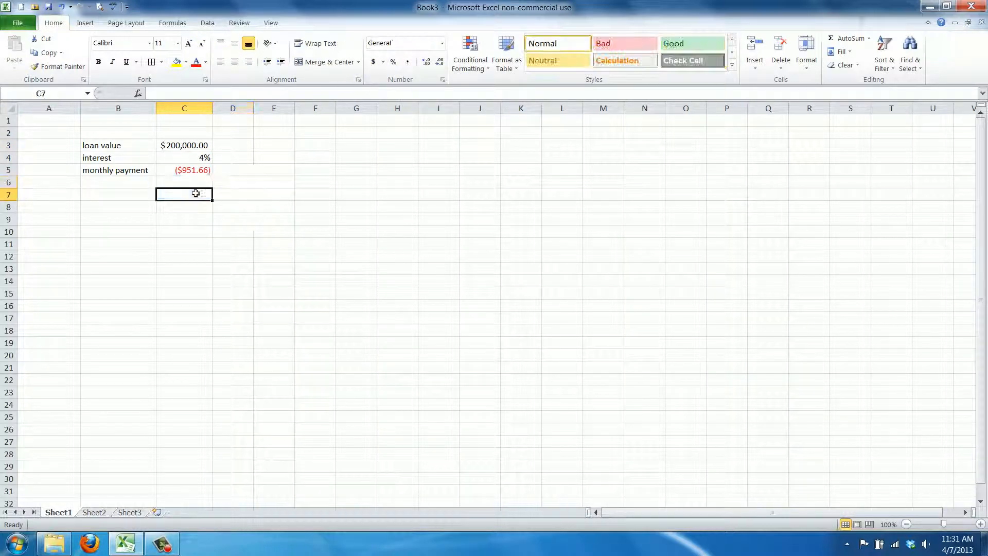
left_click(183, 171)
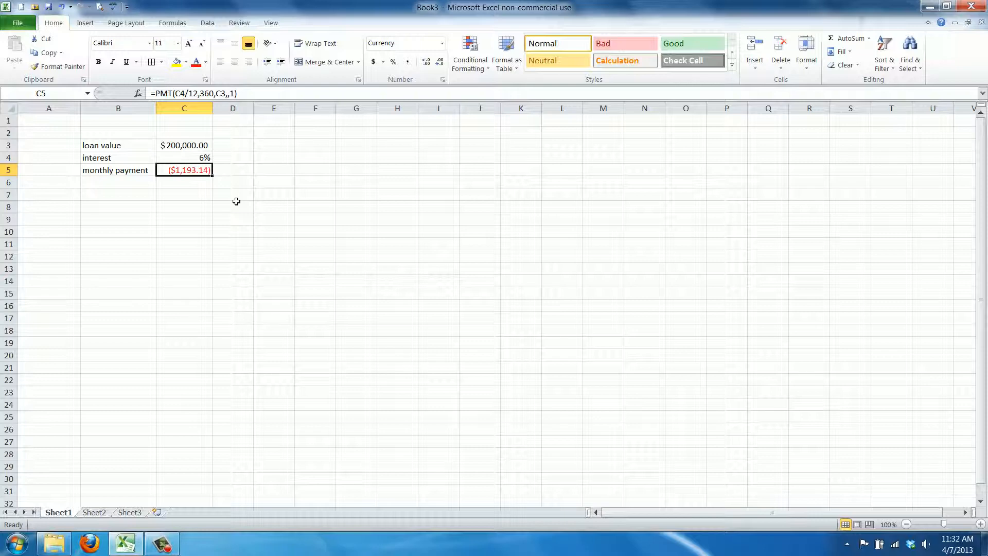
Step: Reopen the C5 PMT formula for editing, with its 360-period term highlighted
double_click(183, 170)
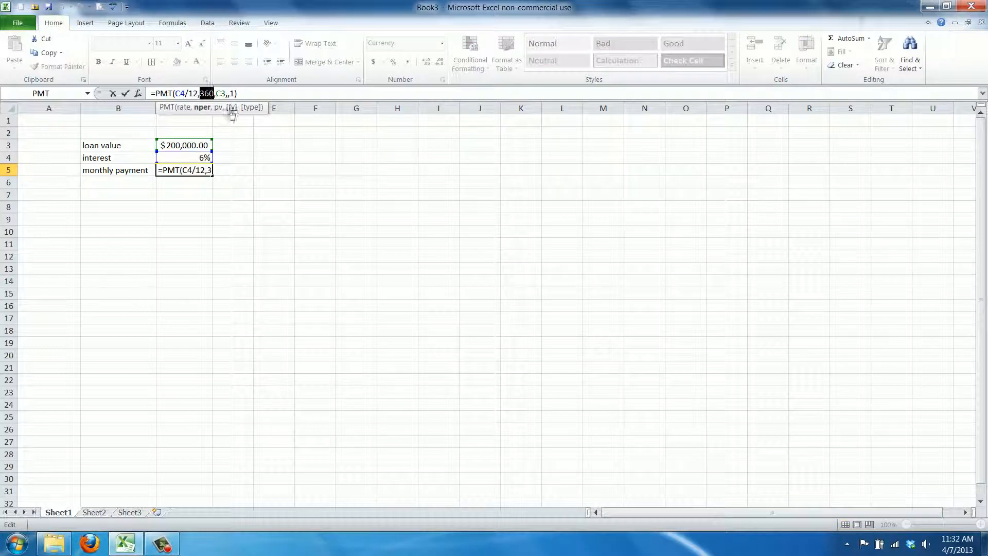